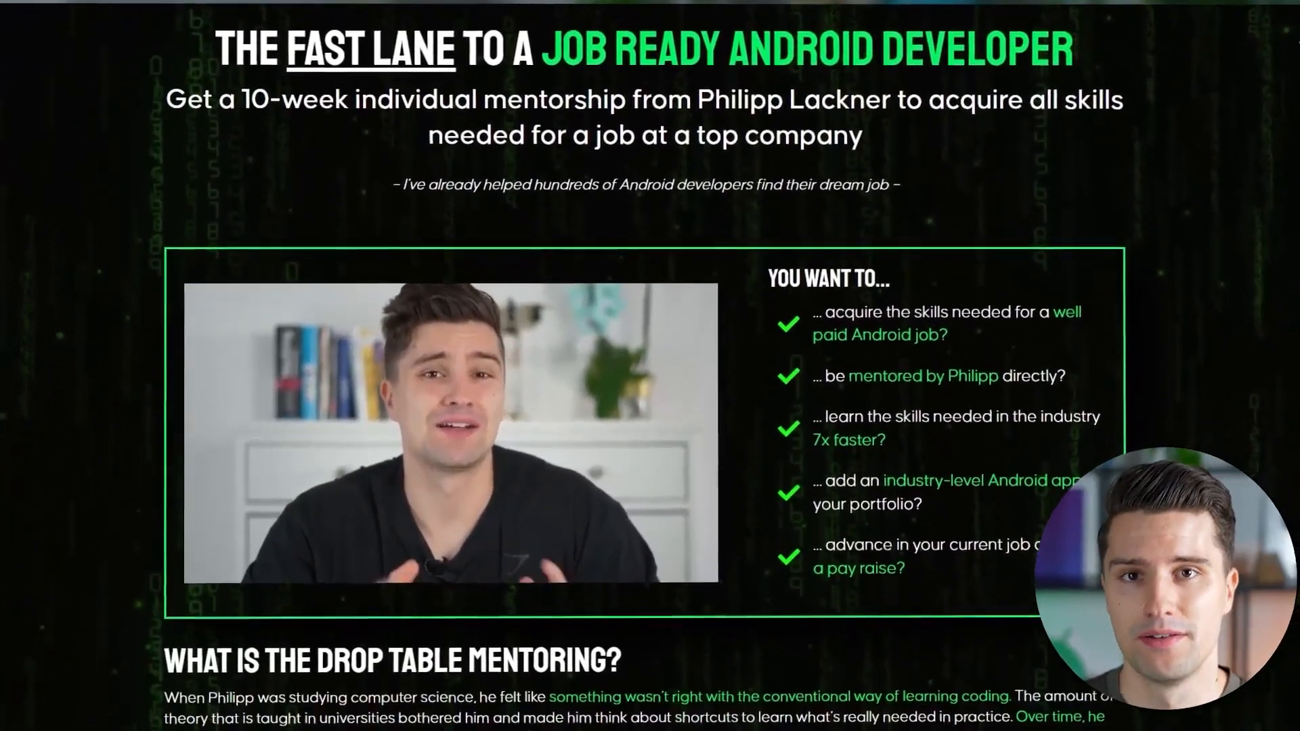
scroll("down", 3)
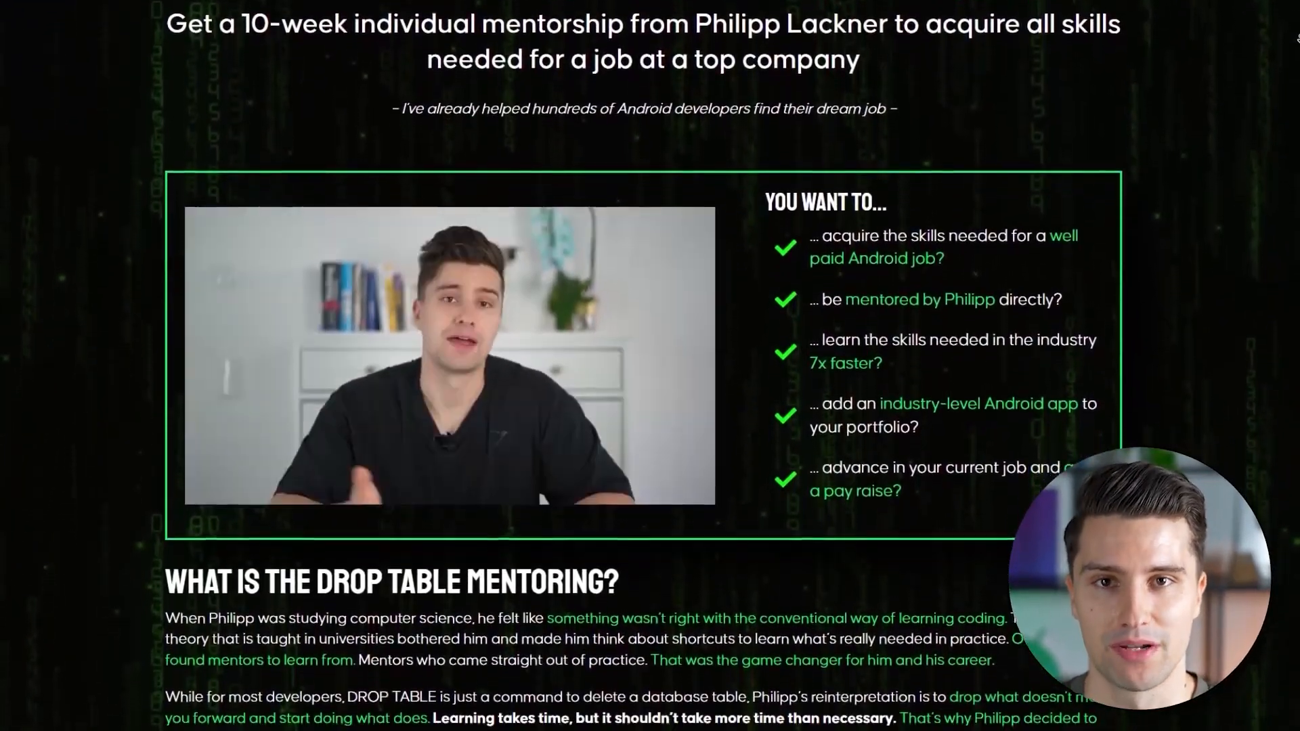
scroll("down", 3)
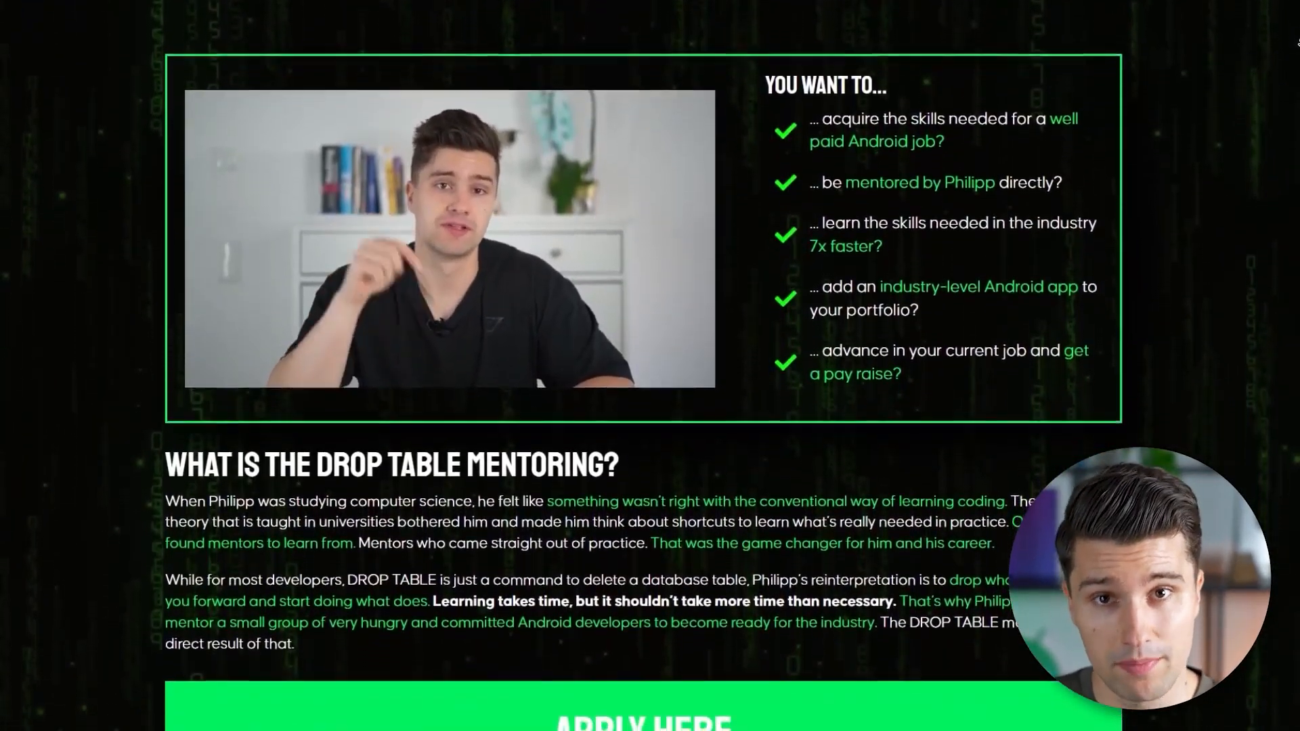
scroll("down", 3)
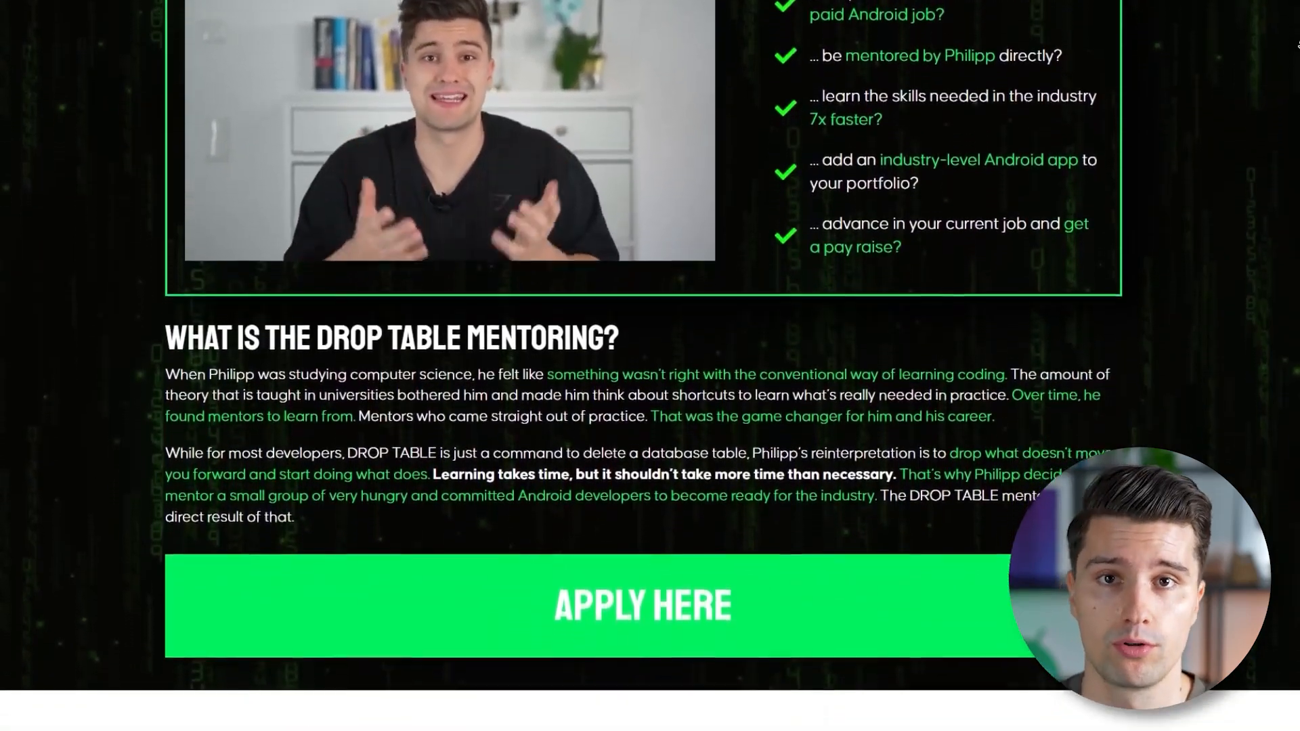
scroll("down", 3)
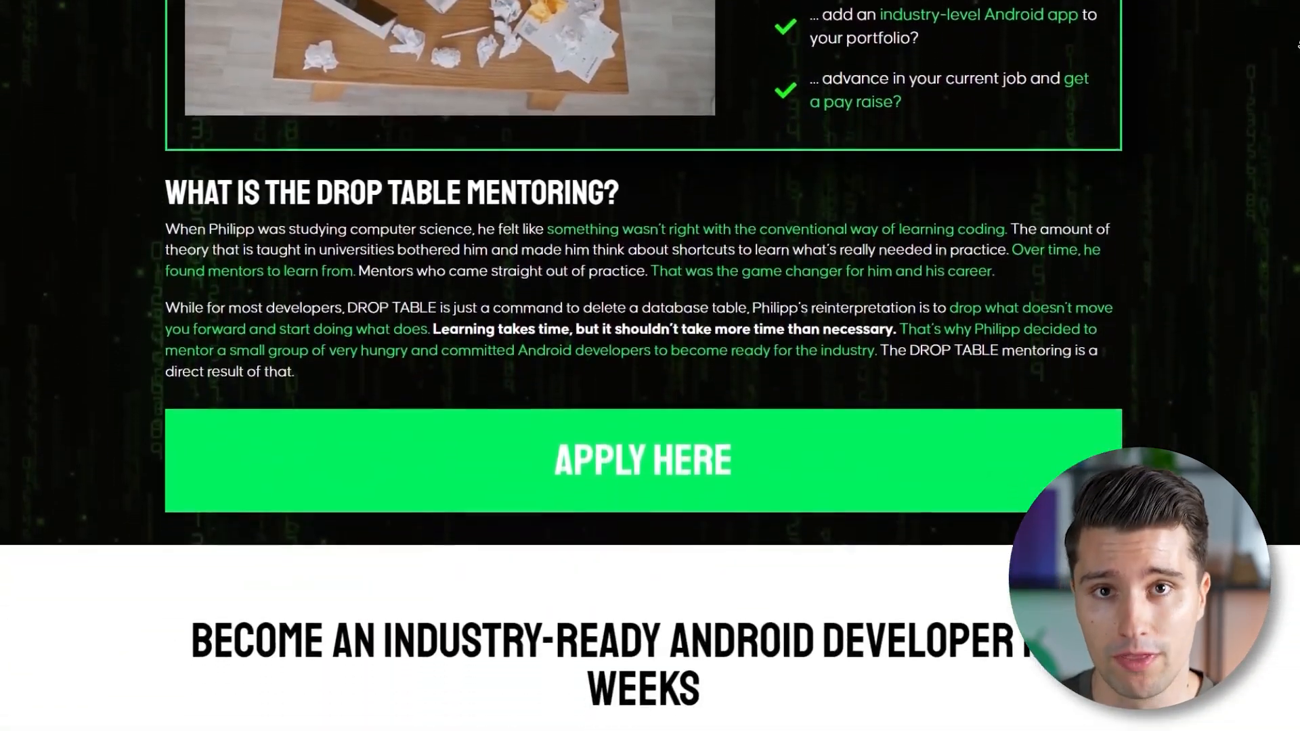
scroll("down", 3)
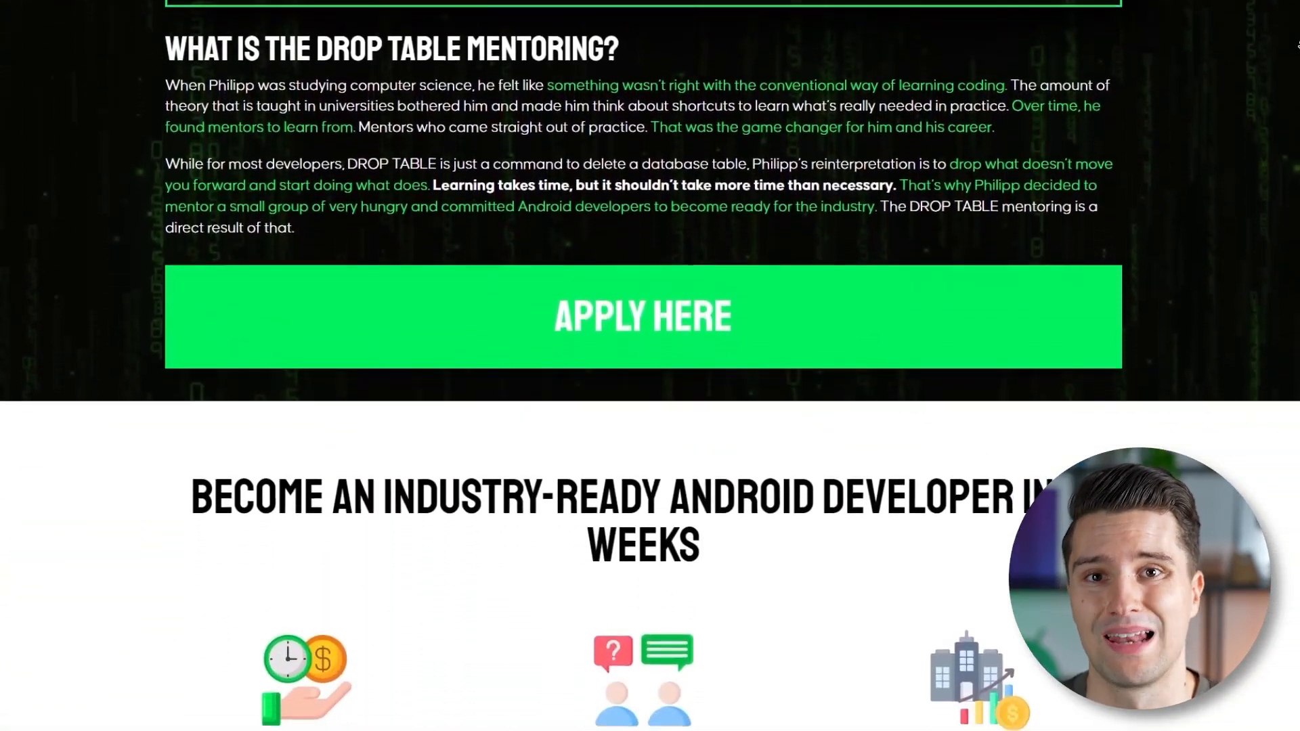